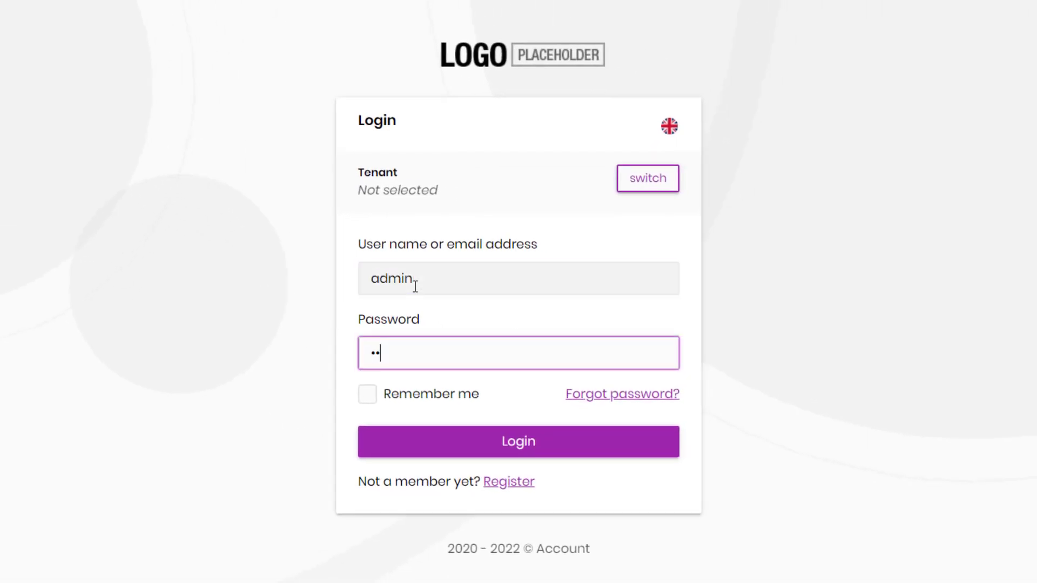
- Leave the login form for the forgotten-password recovery page
left_click(508, 481)
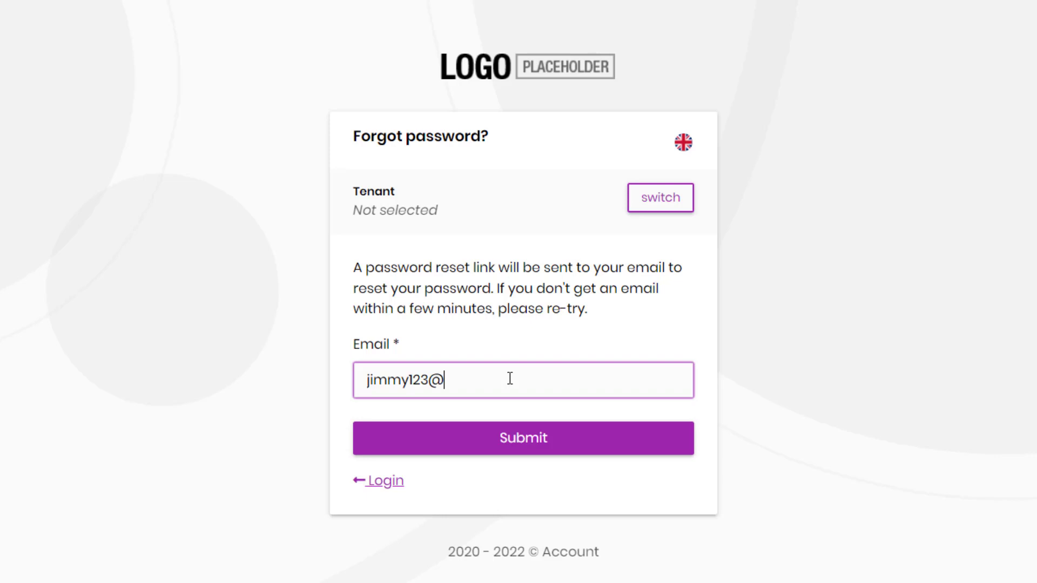
- Send the password reset email and follow its 'Reset my password' link
left_click(524, 438)
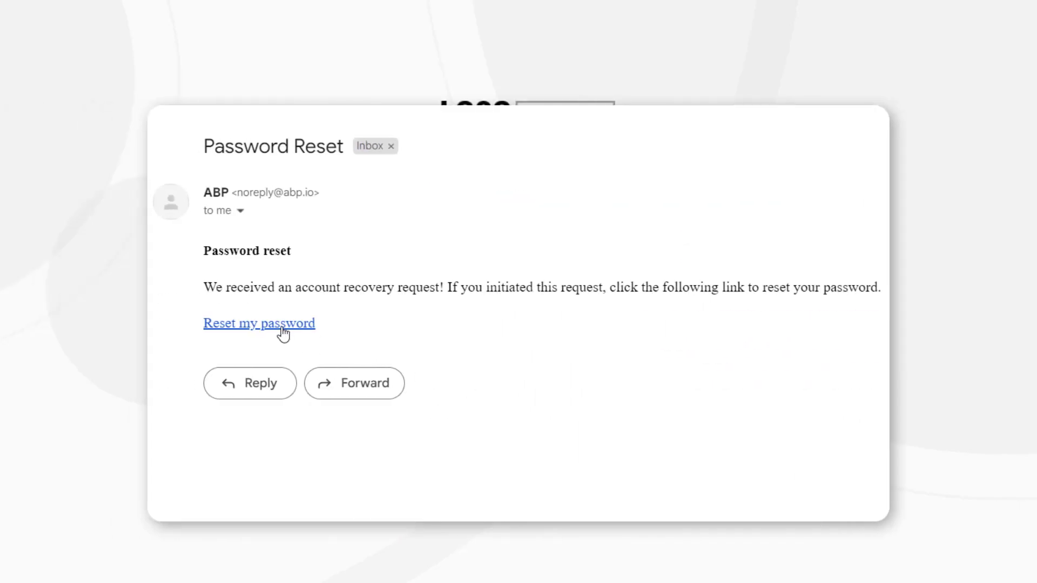
left_click(259, 324)
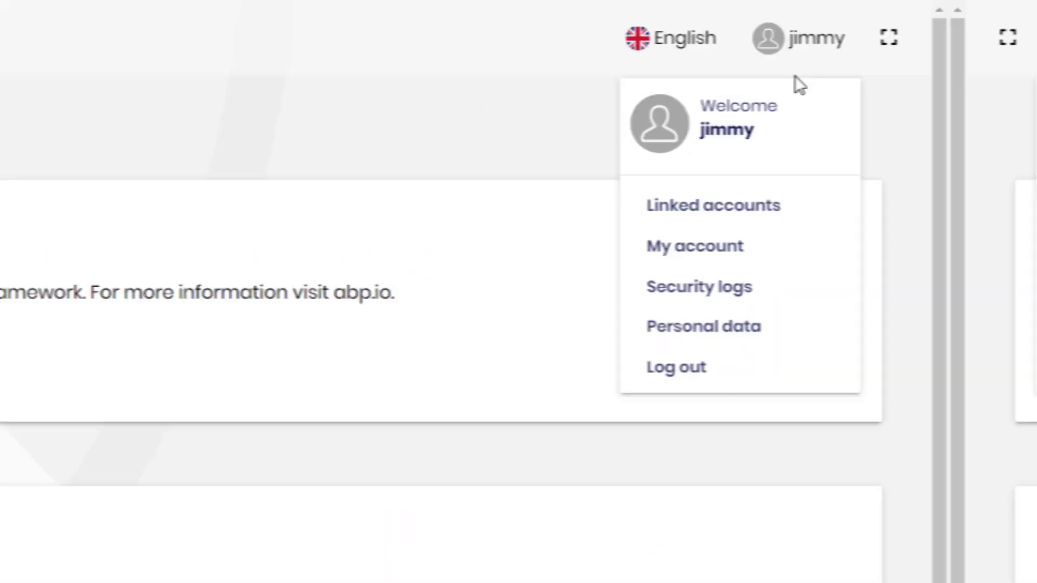
left_click(695, 246)
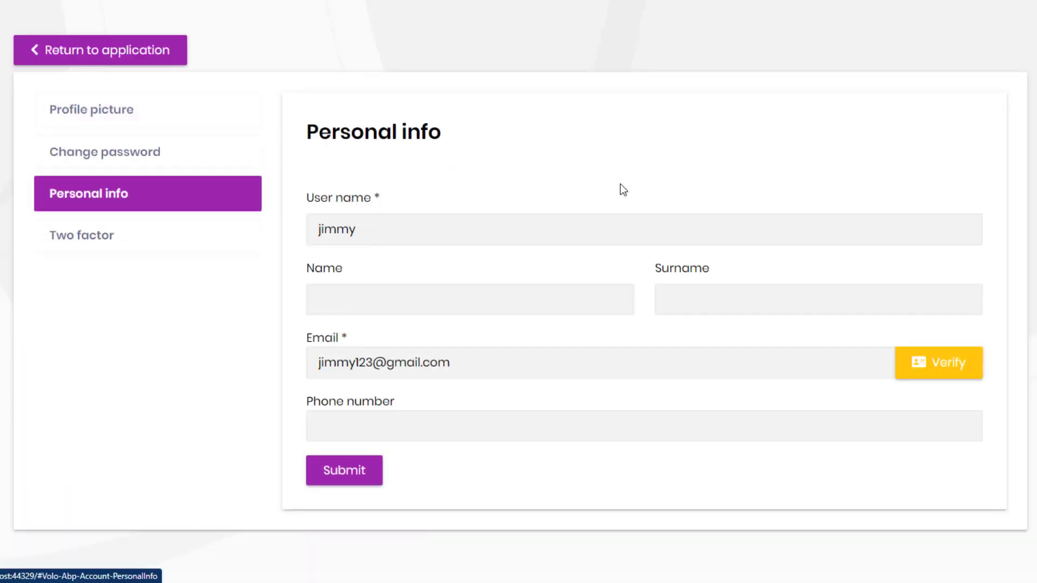
left_click(939, 362)
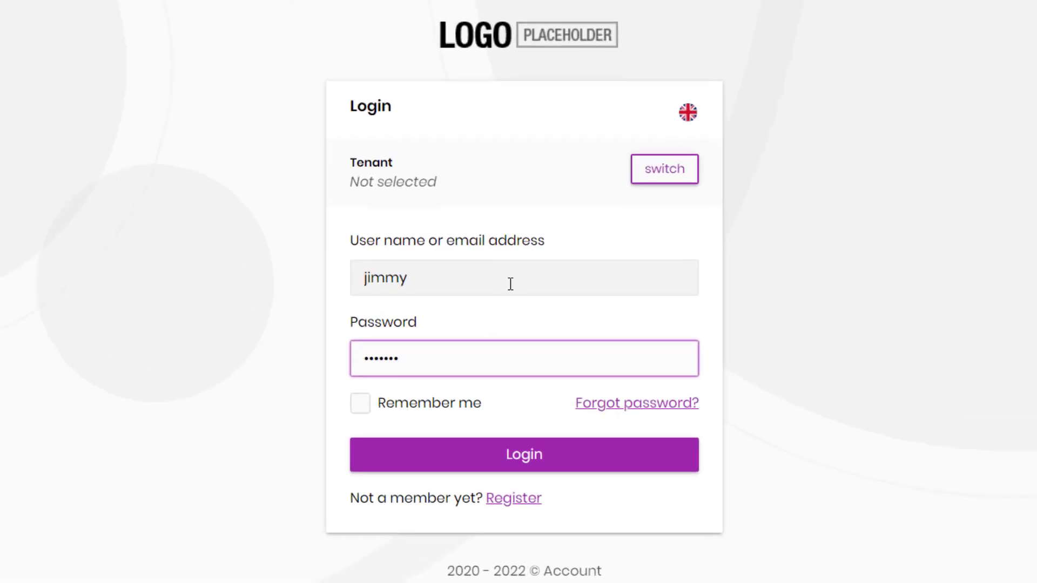
left_click(525, 455)
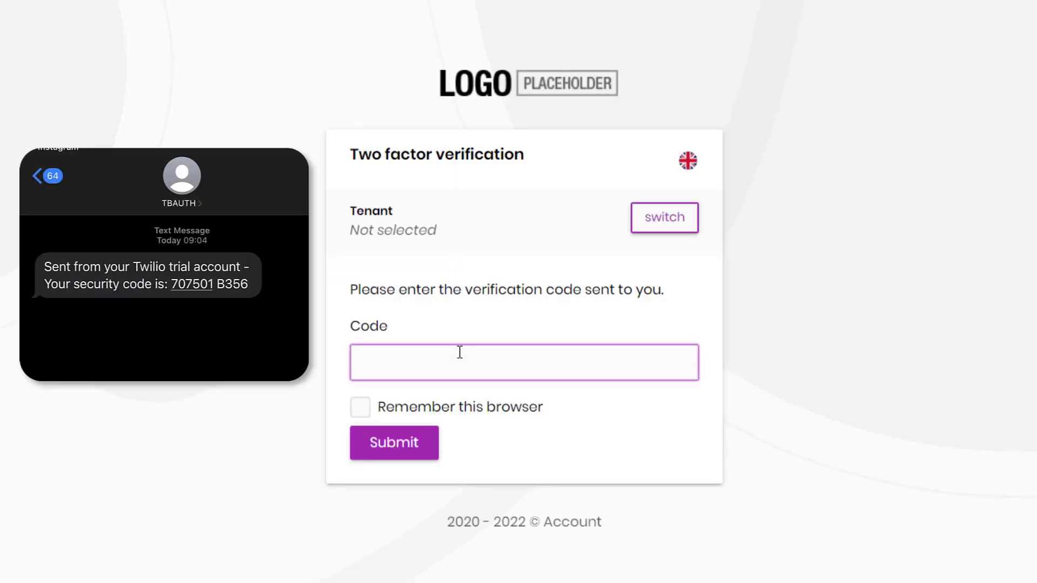
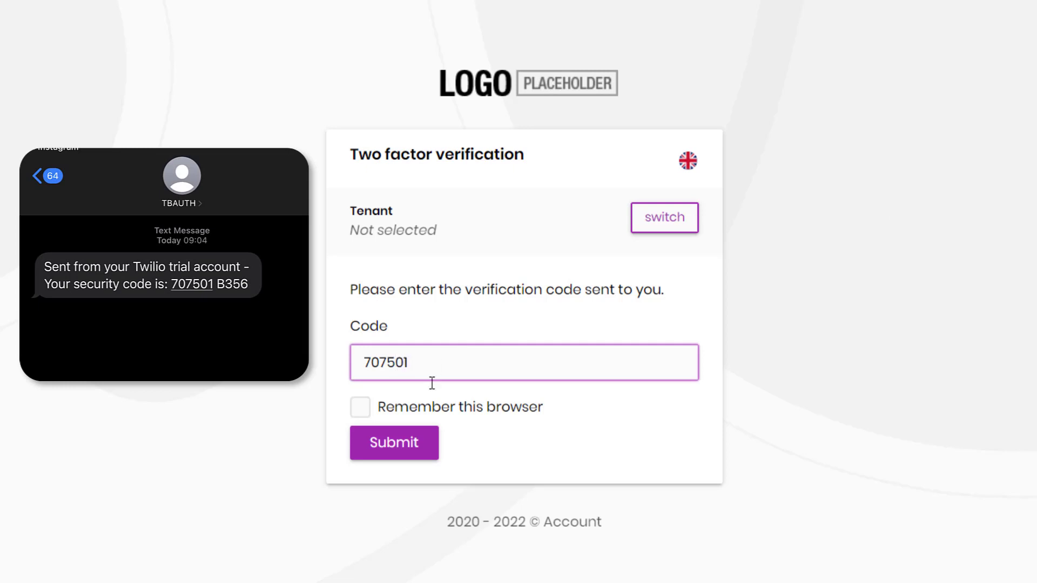
left_click(394, 443)
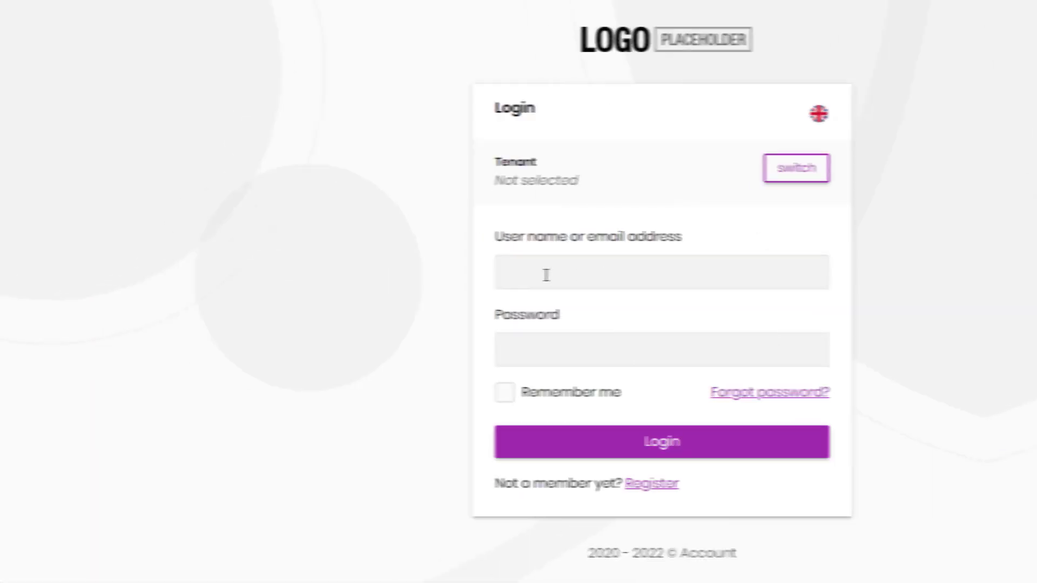
- Fail login with wrong passwords until the account locks out, then return to login
left_click(661, 442)
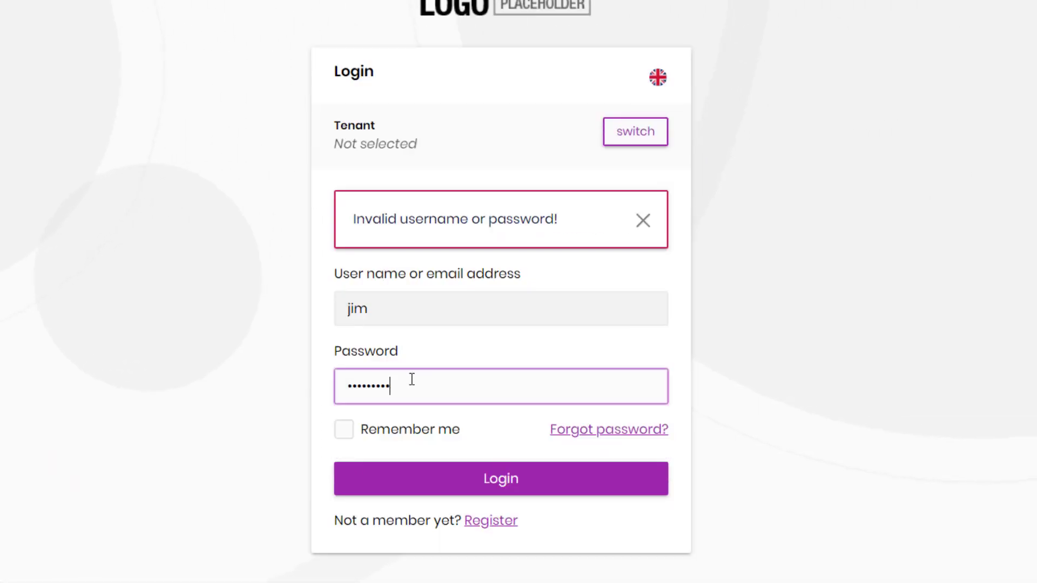
left_click(501, 480)
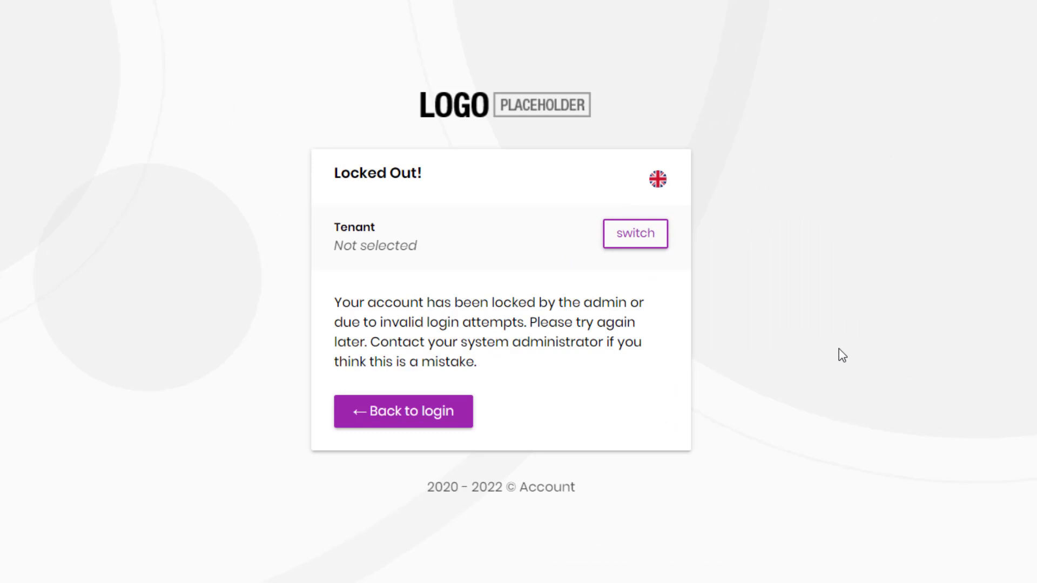
left_click(403, 412)
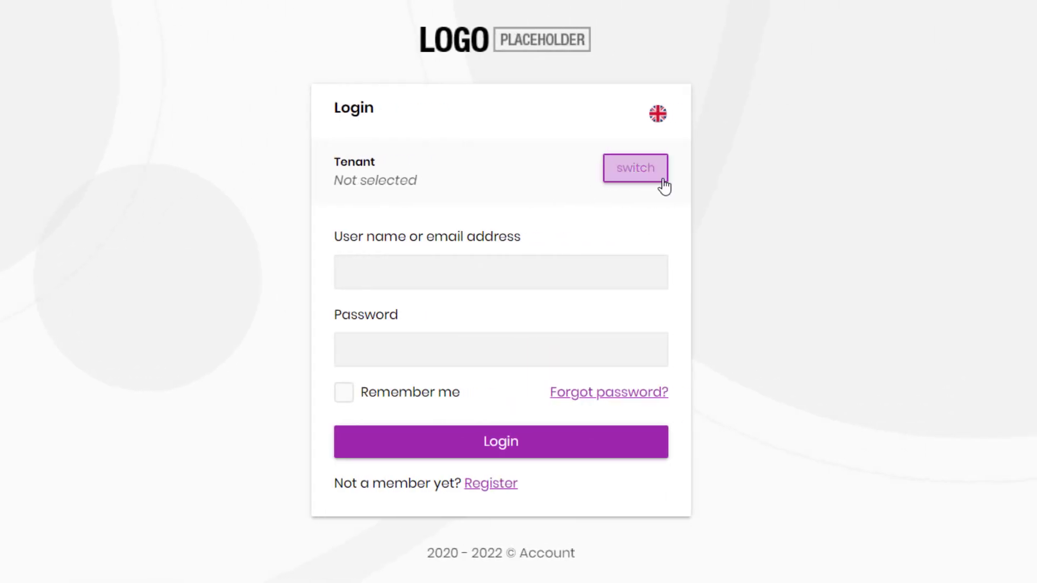
- Switch the login tenant to Volosoft and display the page in Arabic
left_click(636, 168)
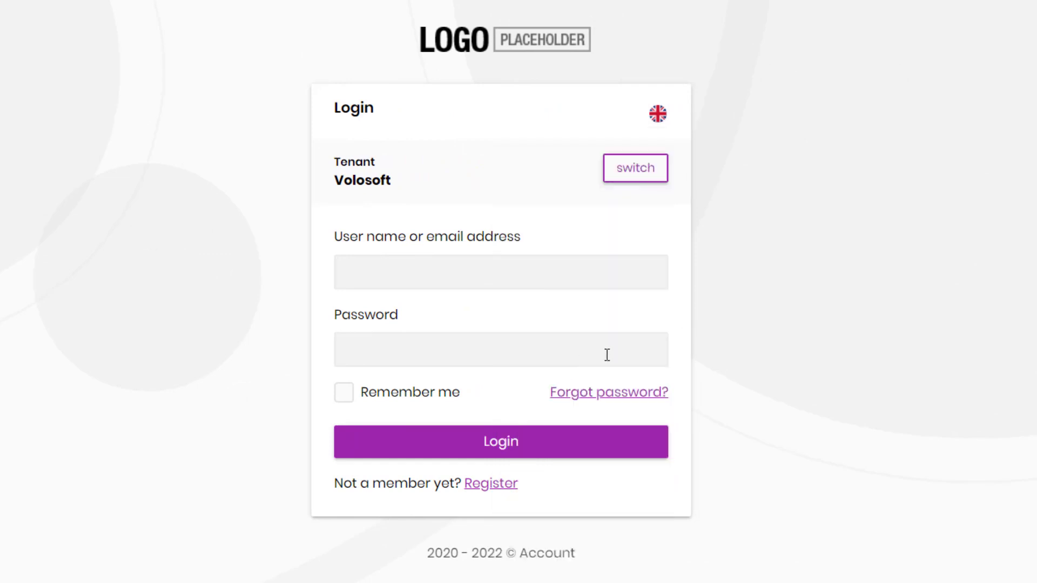
left_click(656, 114)
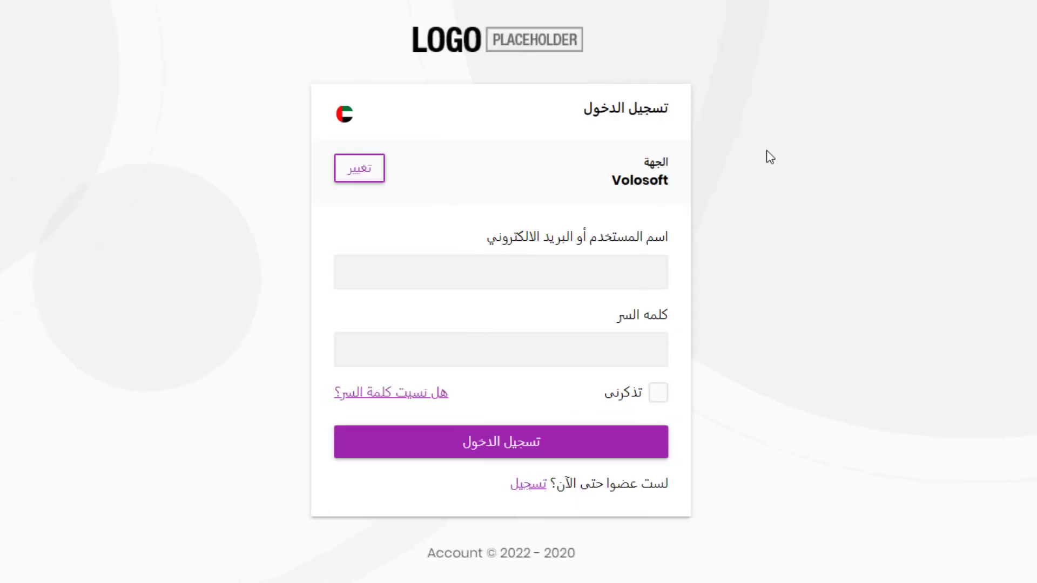